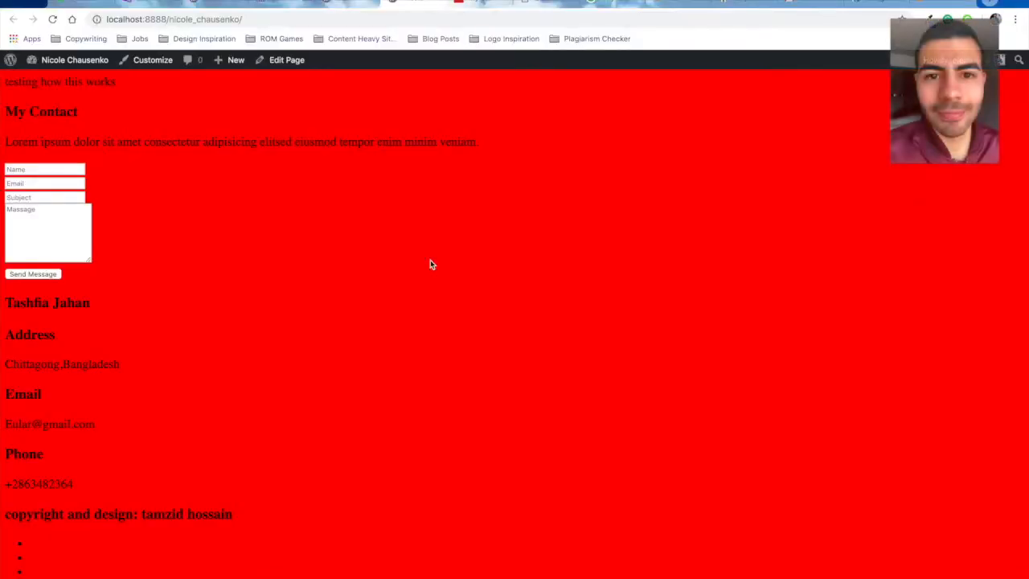
Scroll the localhost page in Chrome to check the red background
scroll(down, 3)
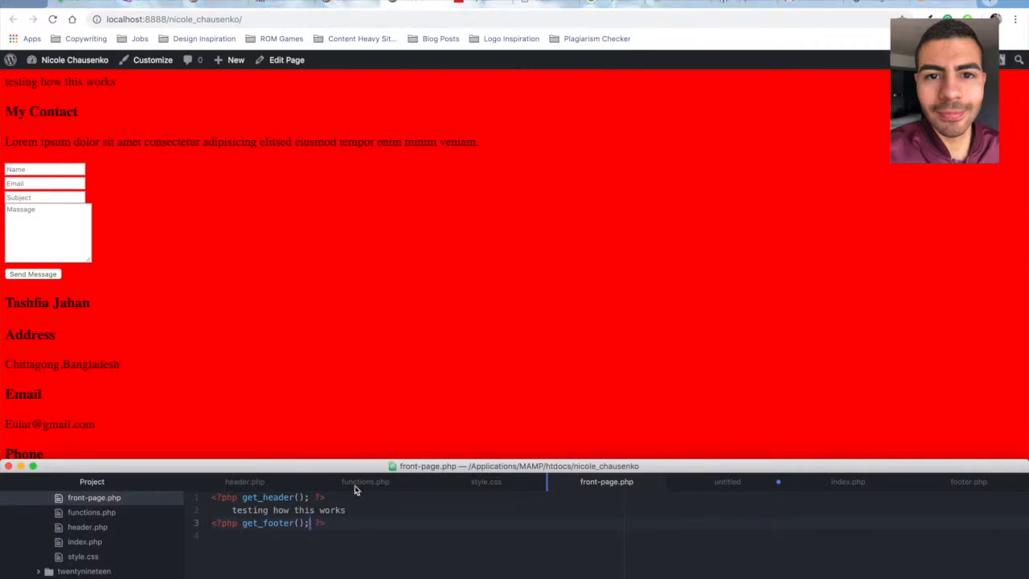
View the body { background: red; } rule in style.css, then return to front-page.php
click(485, 482)
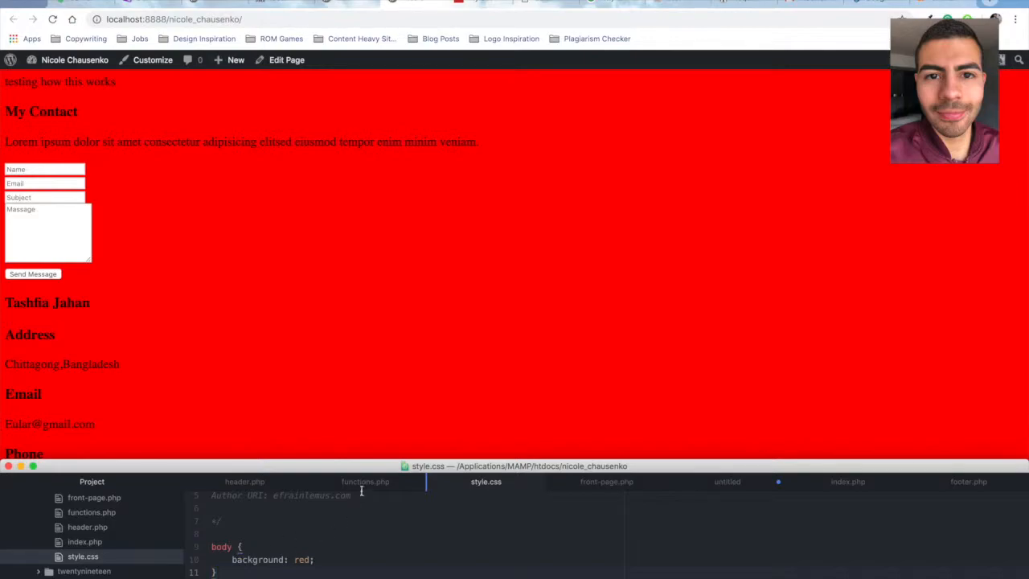
mouse_move(392, 347)
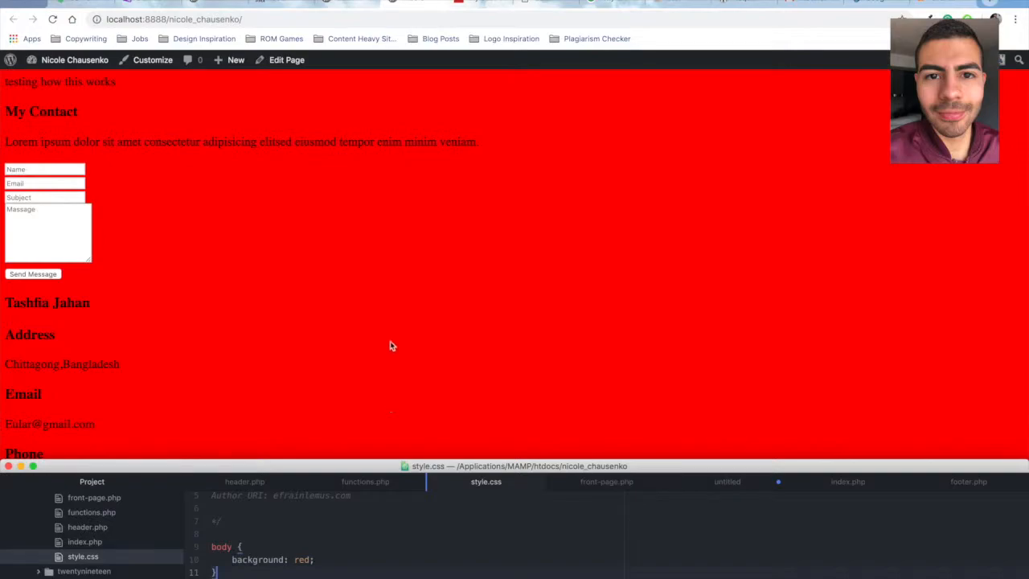
mouse_move(353, 354)
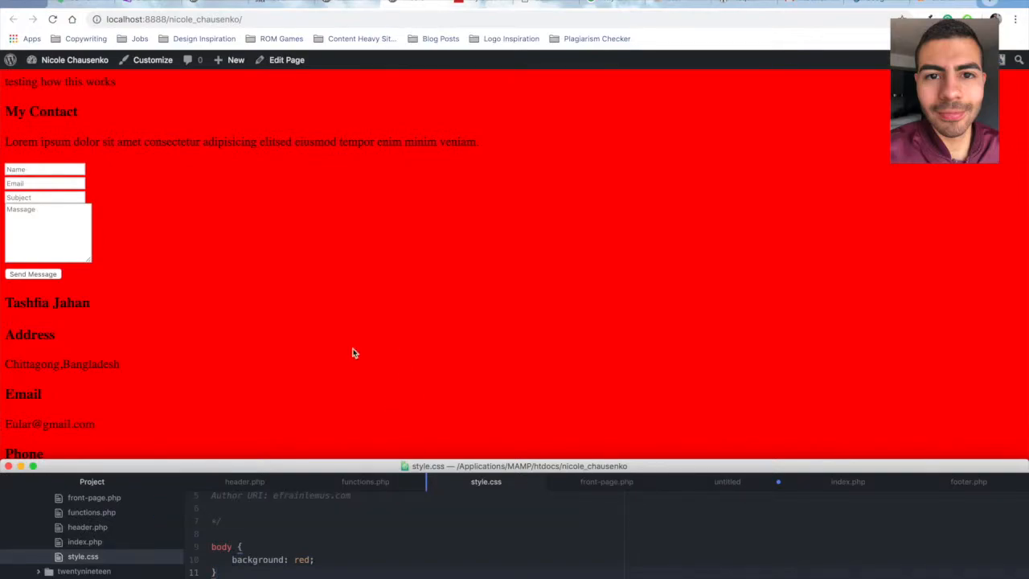
mouse_move(407, 214)
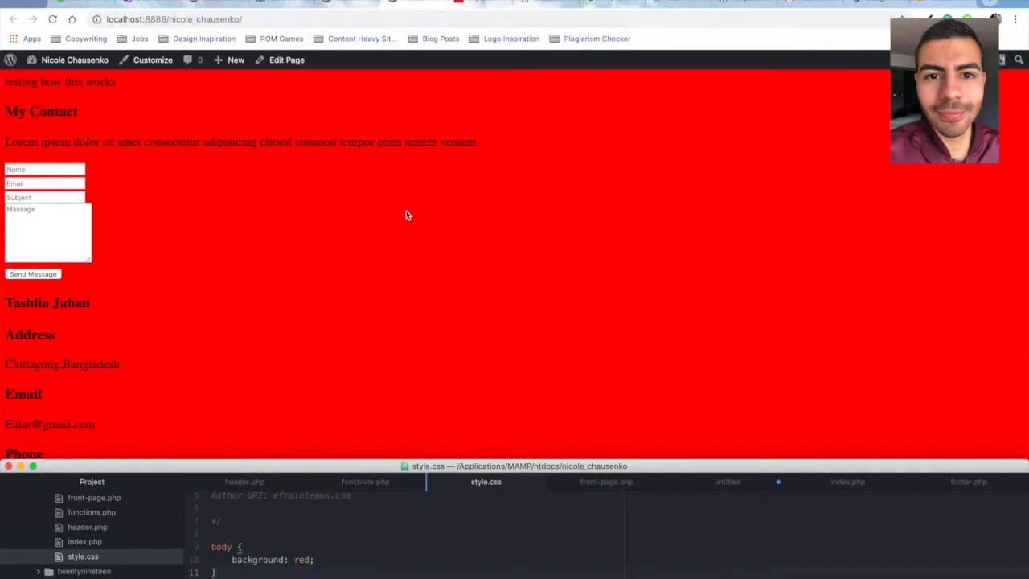
click(606, 483)
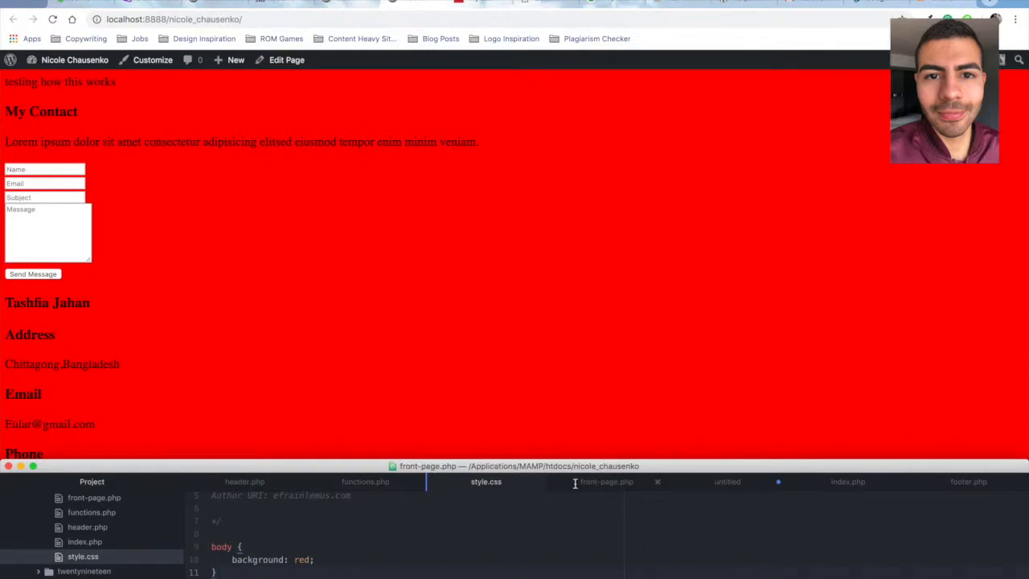
Review front-page.php, then view the wp_head() call in header.php
click(608, 482)
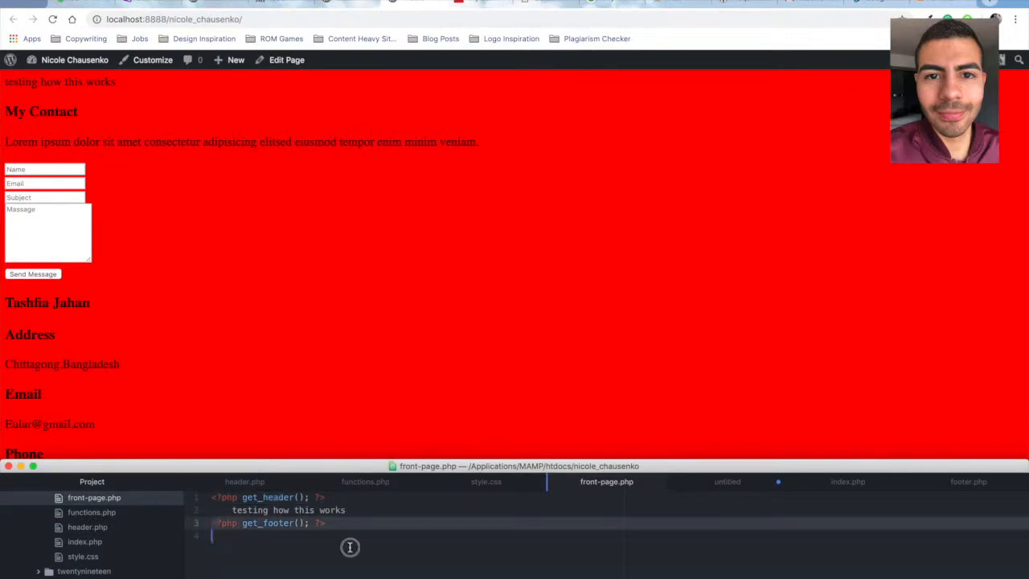
click(87, 527)
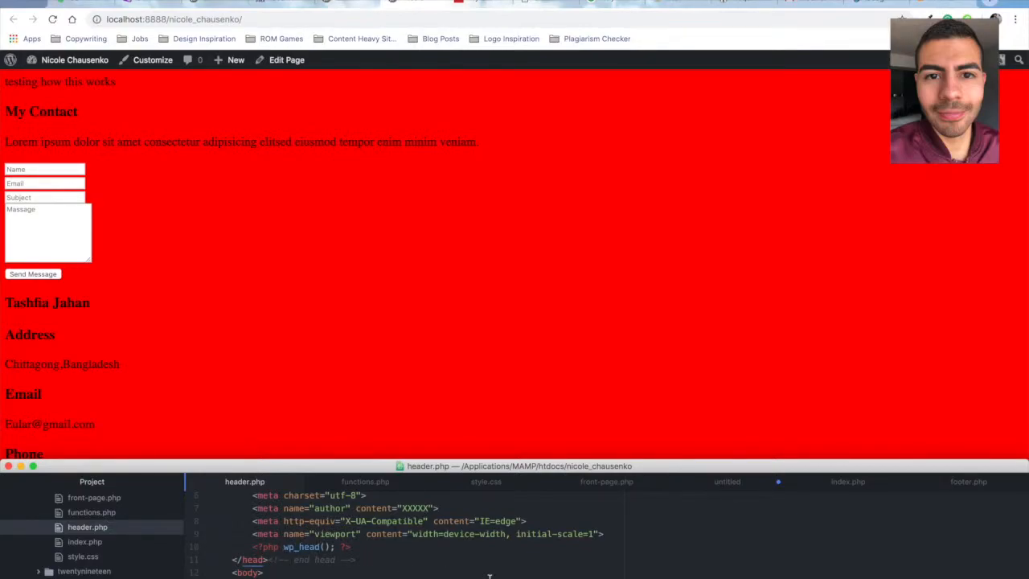
Show footer.php with wp_footer() above the closing footer and body tags
click(965, 481)
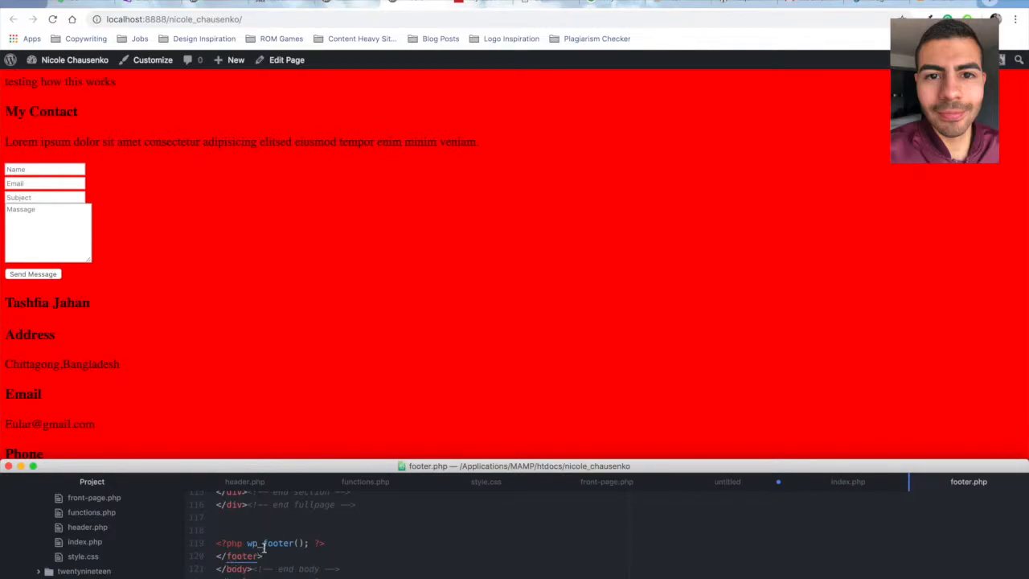
mouse_move(283, 543)
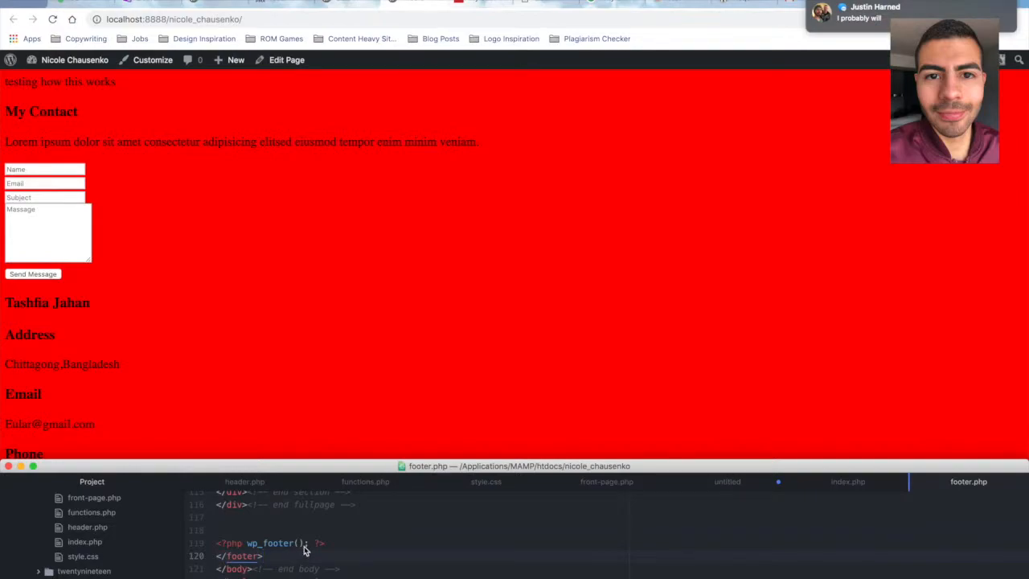
mouse_move(354, 552)
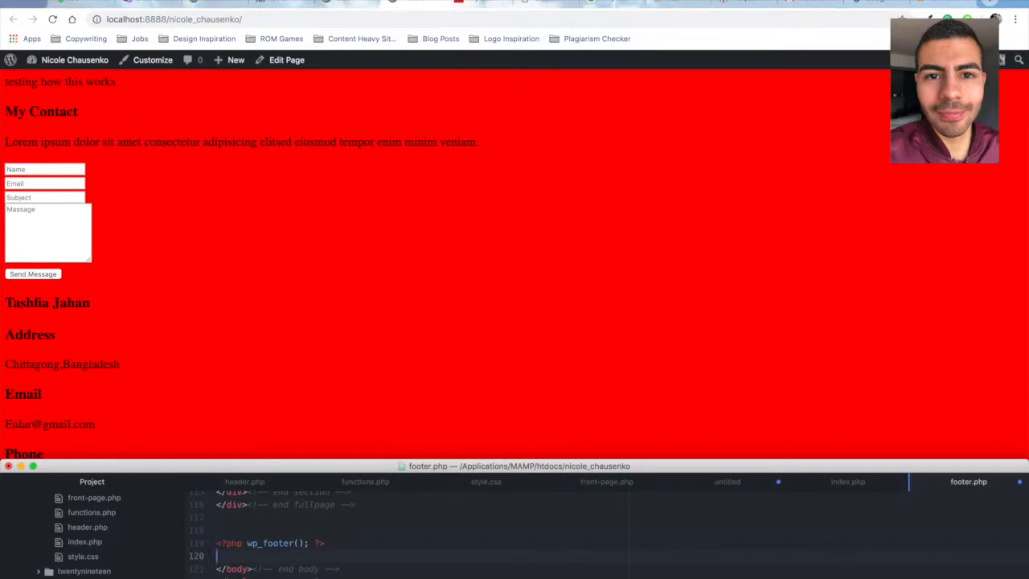
Write the footer tag back on line 120 of footer.php below wp_footer()
text(<footer>)
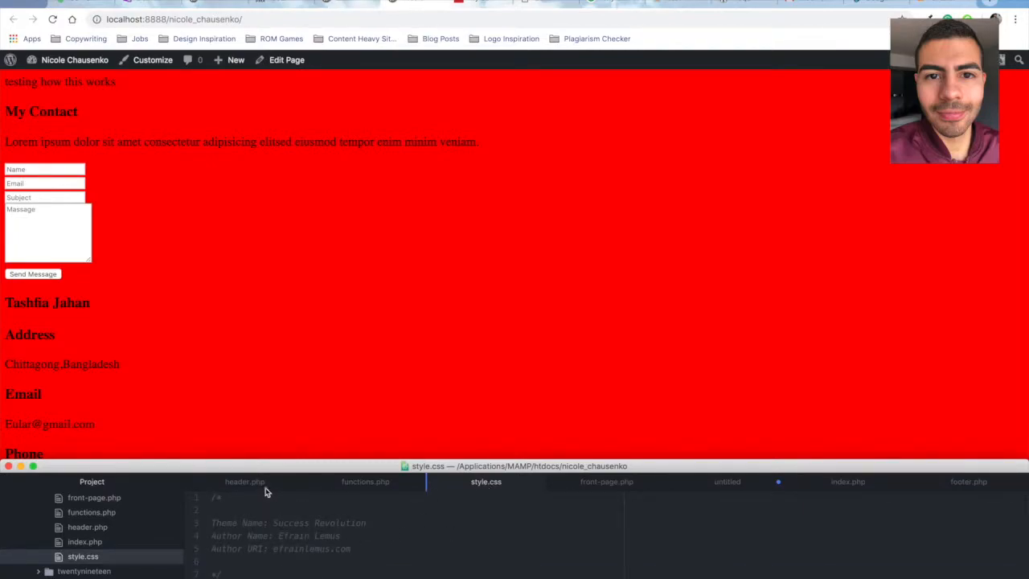
Check header.php, then point out the </footer> tag on line 120 of footer.php
click(245, 482)
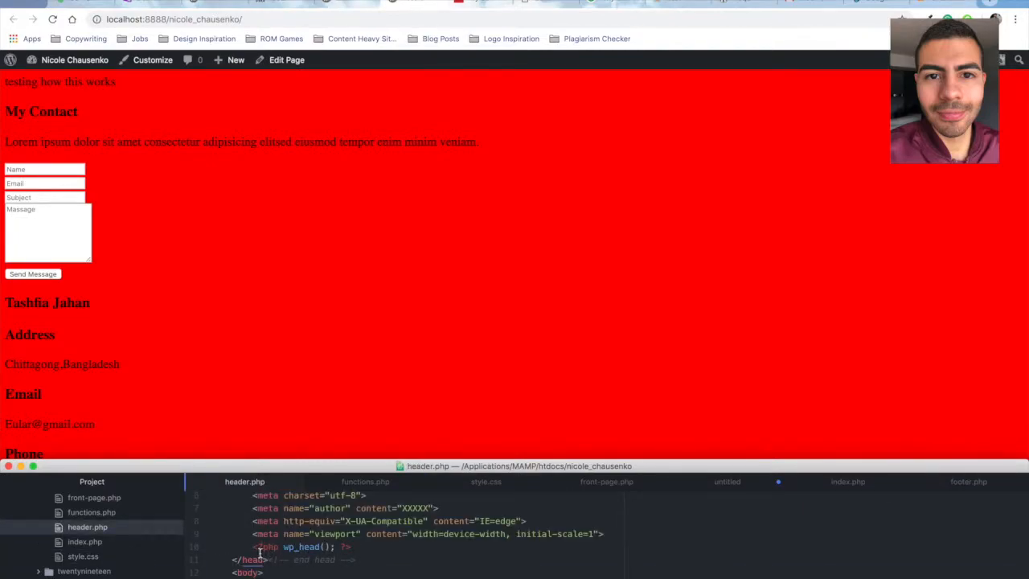
click(964, 482)
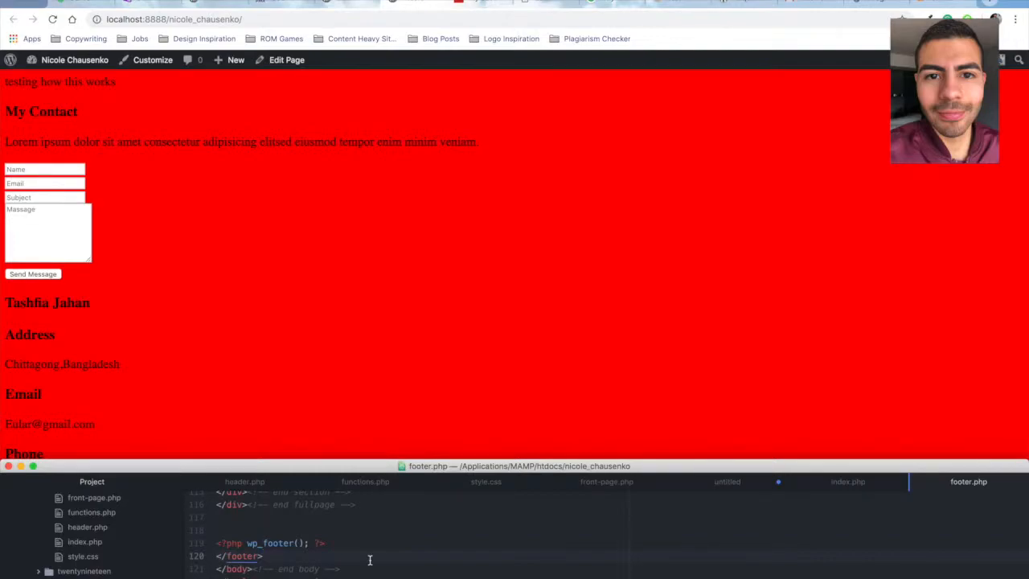
click(263, 556)
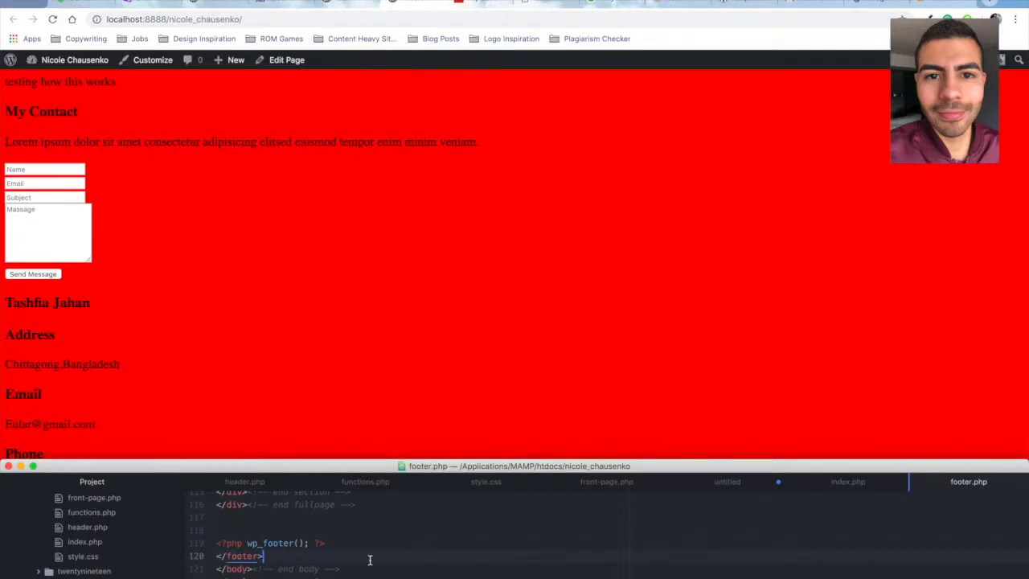